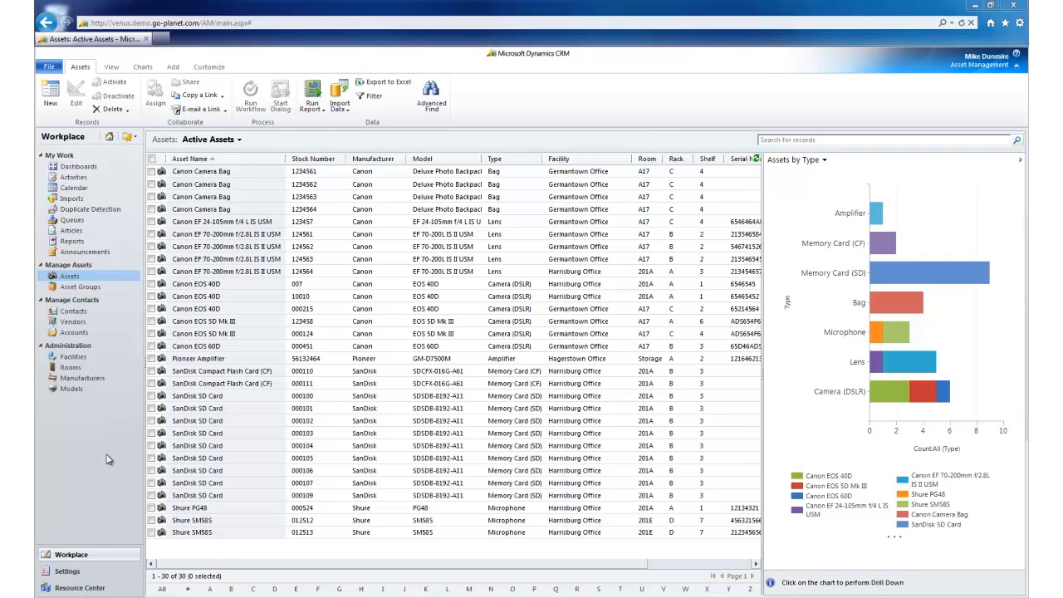
mouse_move(81, 377)
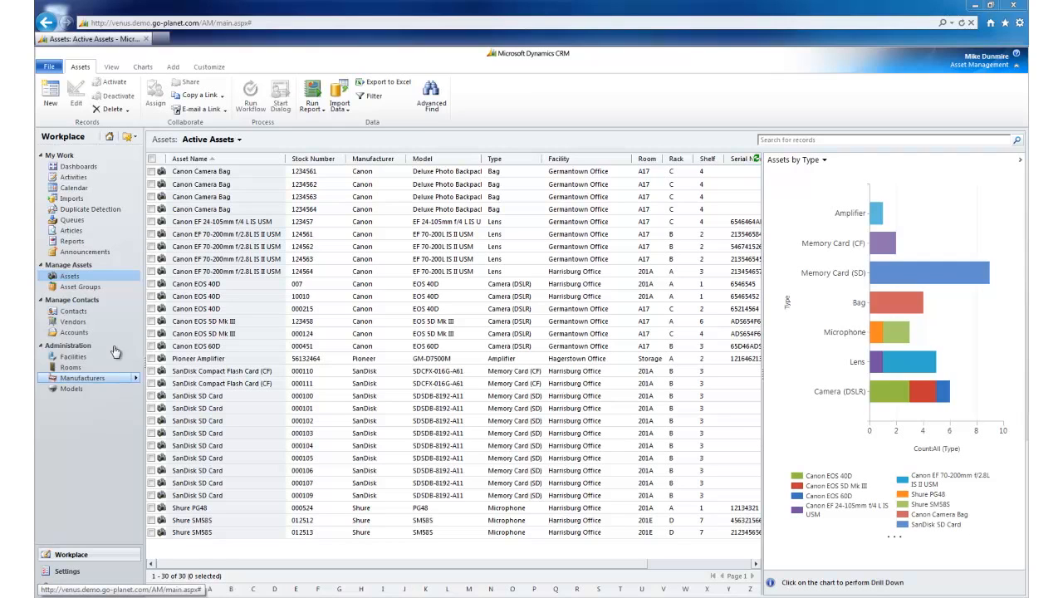
Open Dashboards to load the Asset Management Overview dashboard
left_click(78, 166)
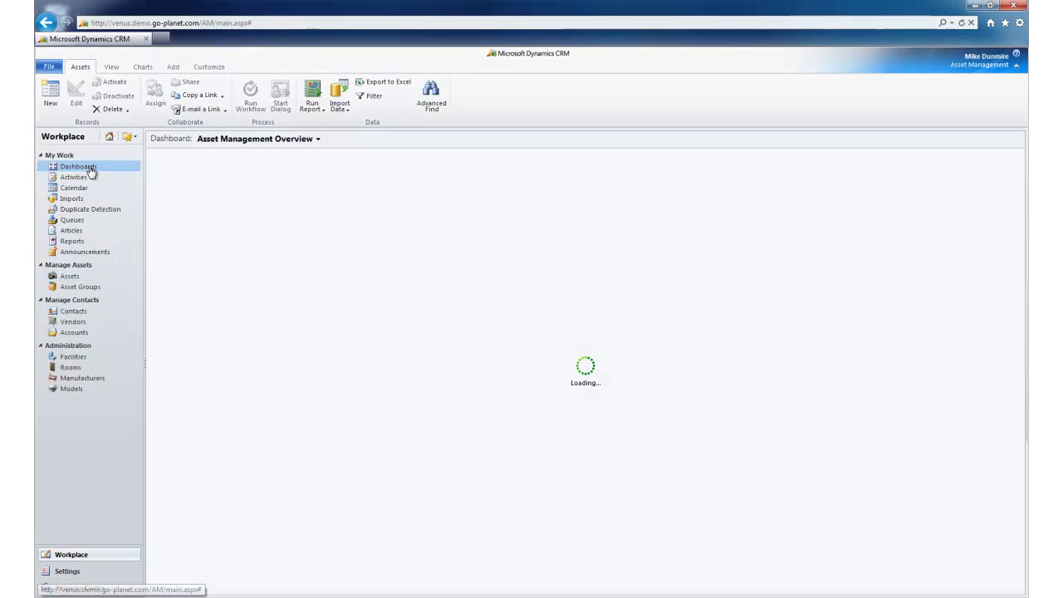
Review the owner, type, facility and in-stock views, then return to Active Assets
left_click(78, 166)
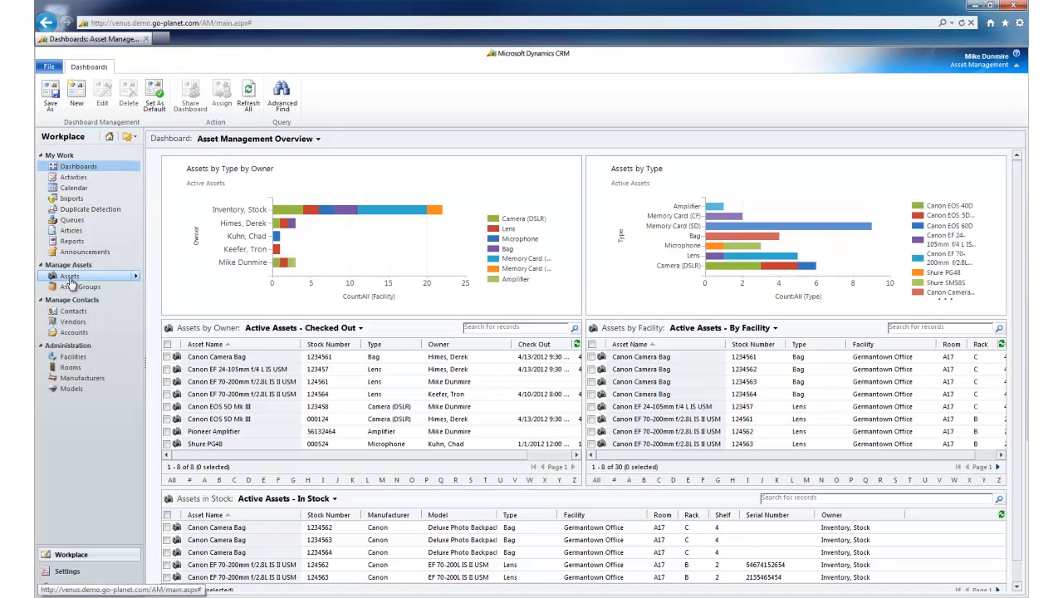
left_click(69, 275)
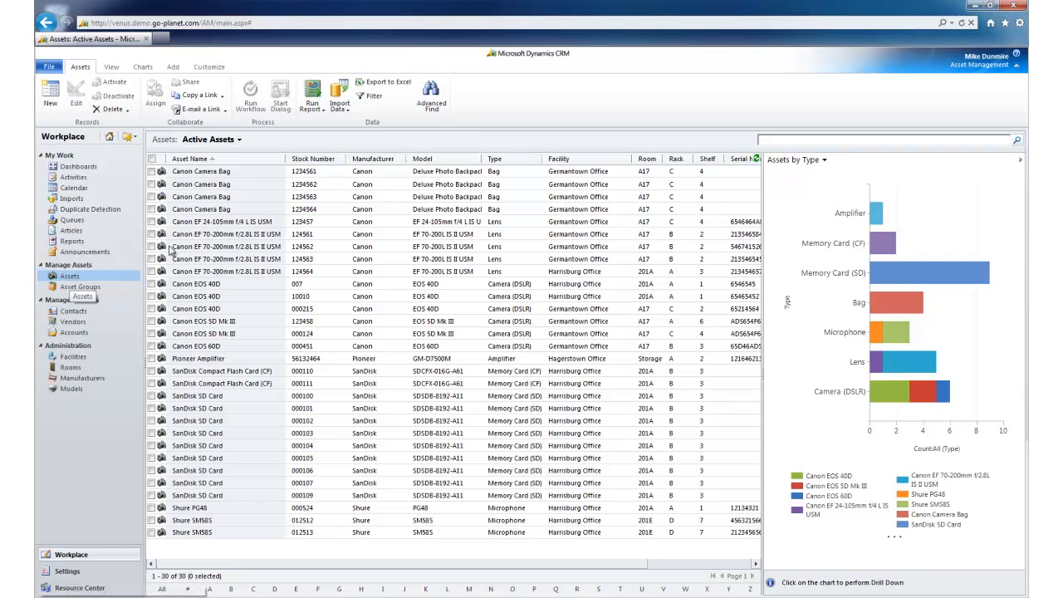
Open the Canon EF 24-105mm f/4 L IS USM asset record and view its details
double_click(222, 222)
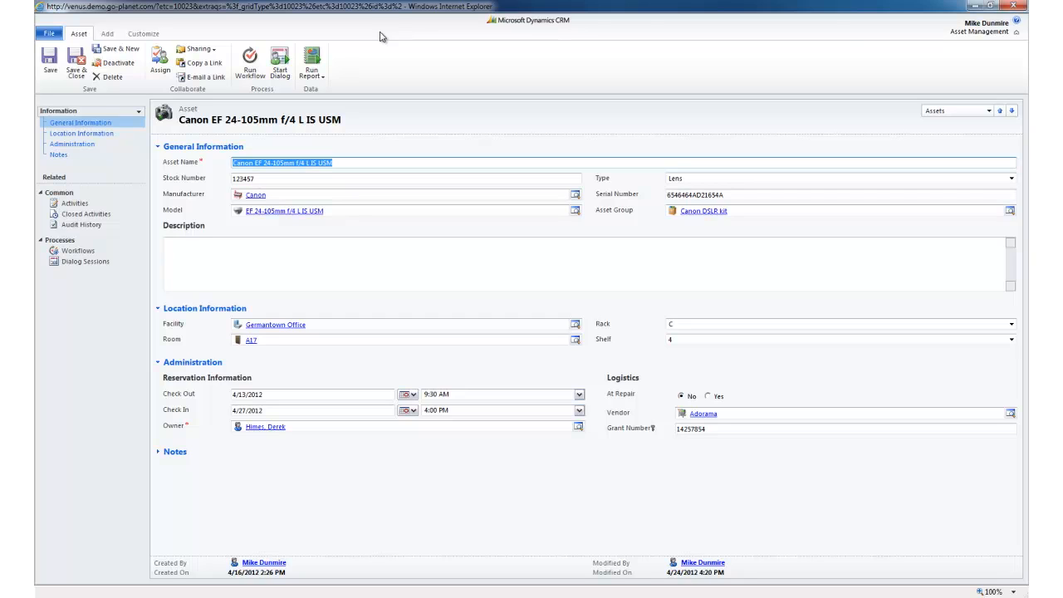
mouse_move(752, 138)
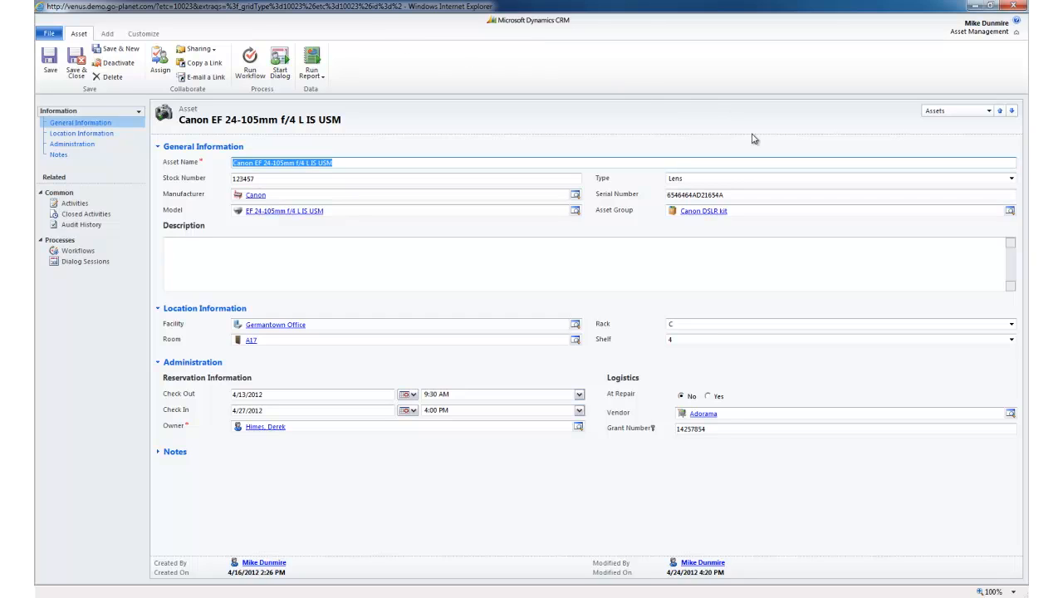
left_click(1010, 178)
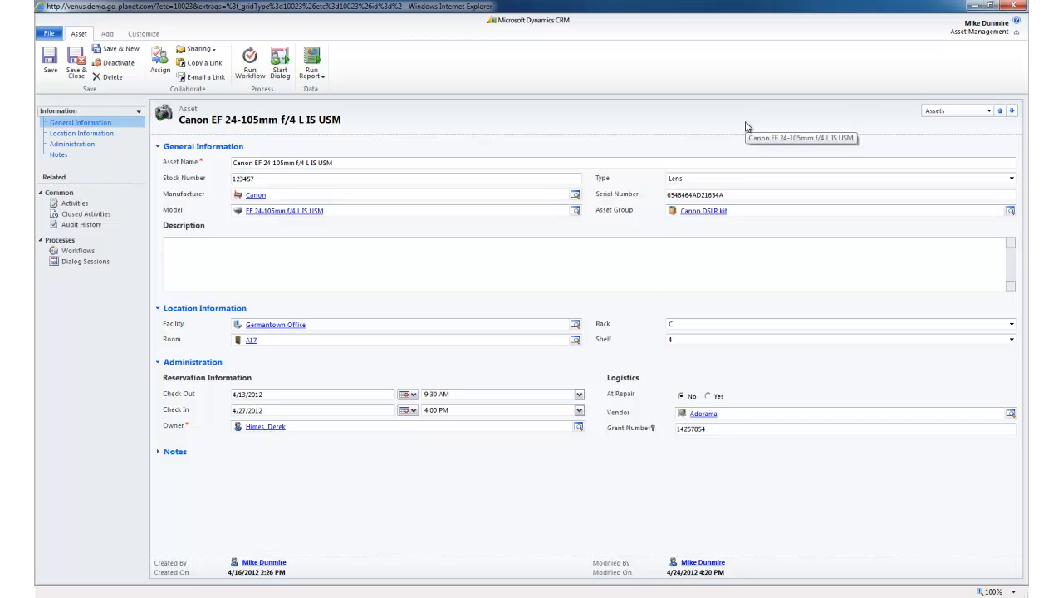
mouse_move(700, 404)
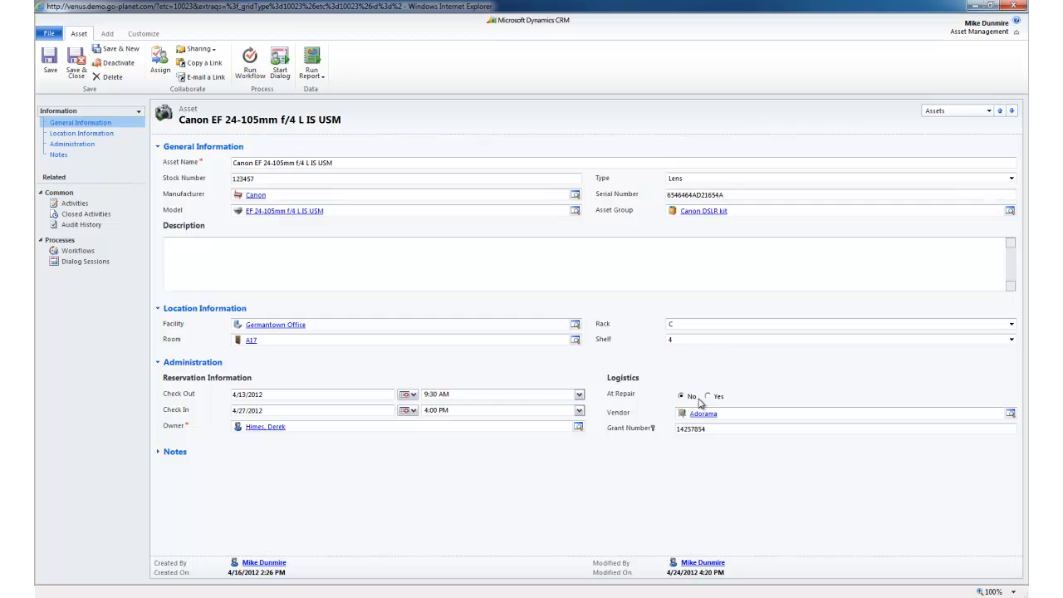
left_click(702, 413)
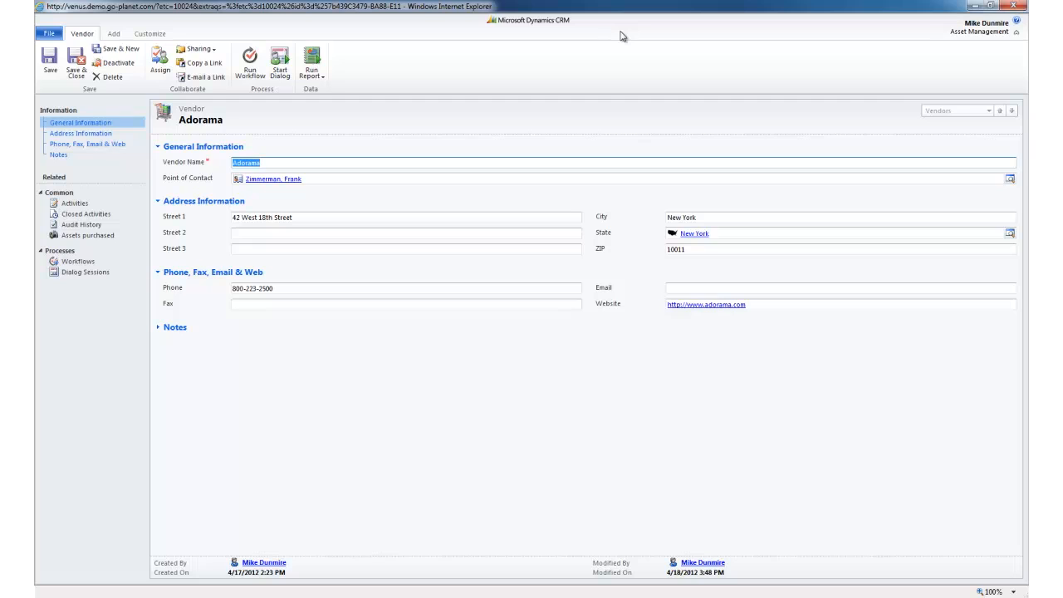
mouse_move(1014, 11)
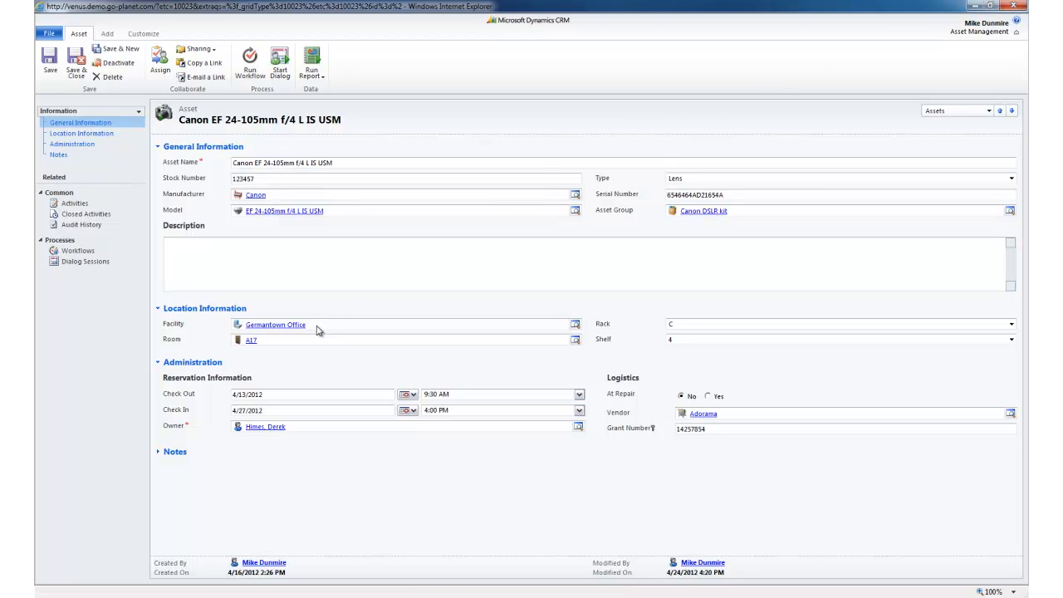
mouse_move(320, 347)
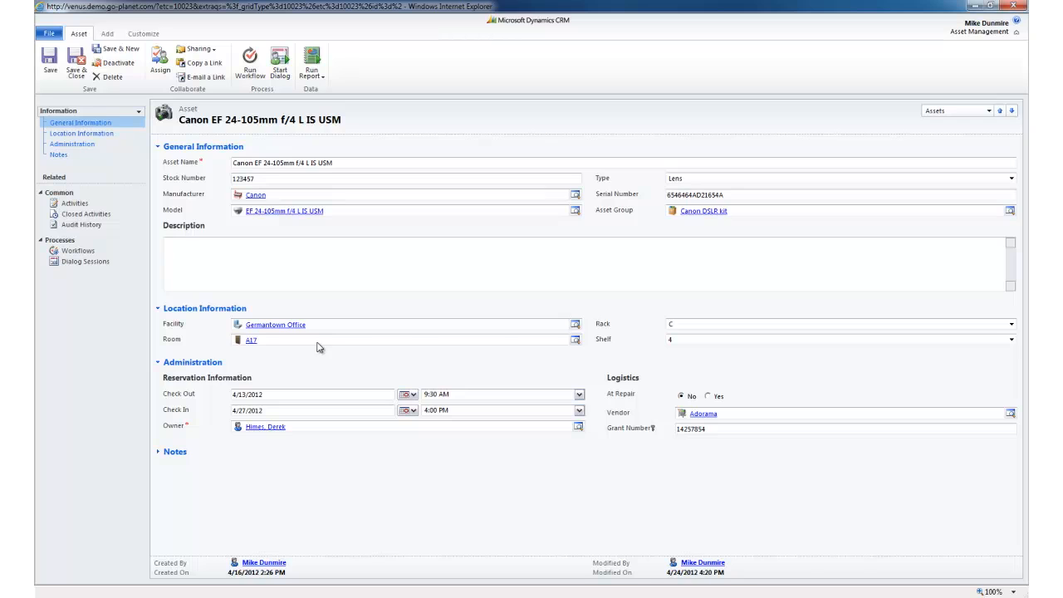
mouse_move(645, 320)
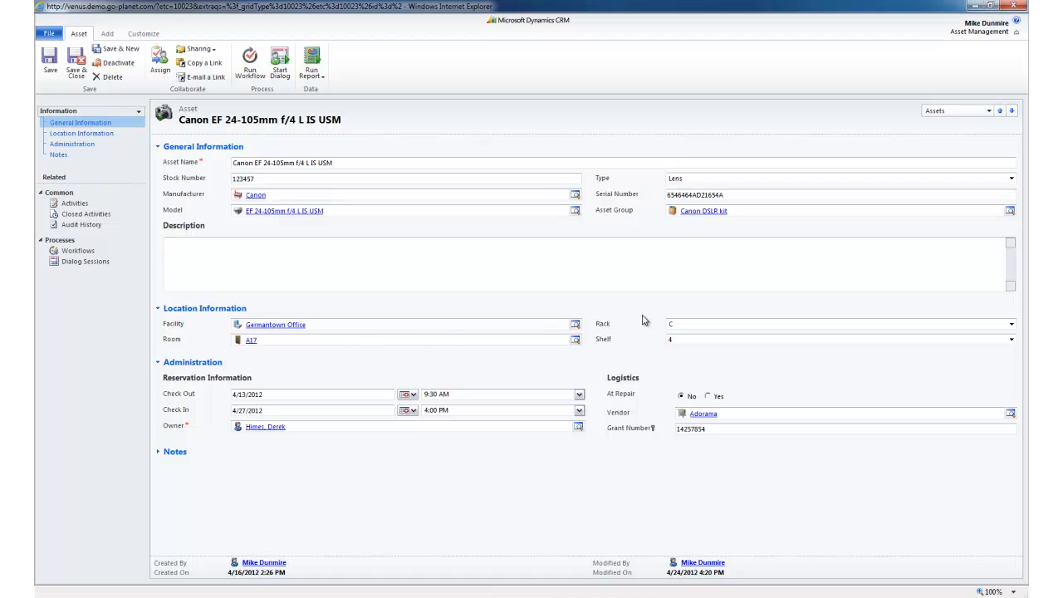
mouse_move(727, 217)
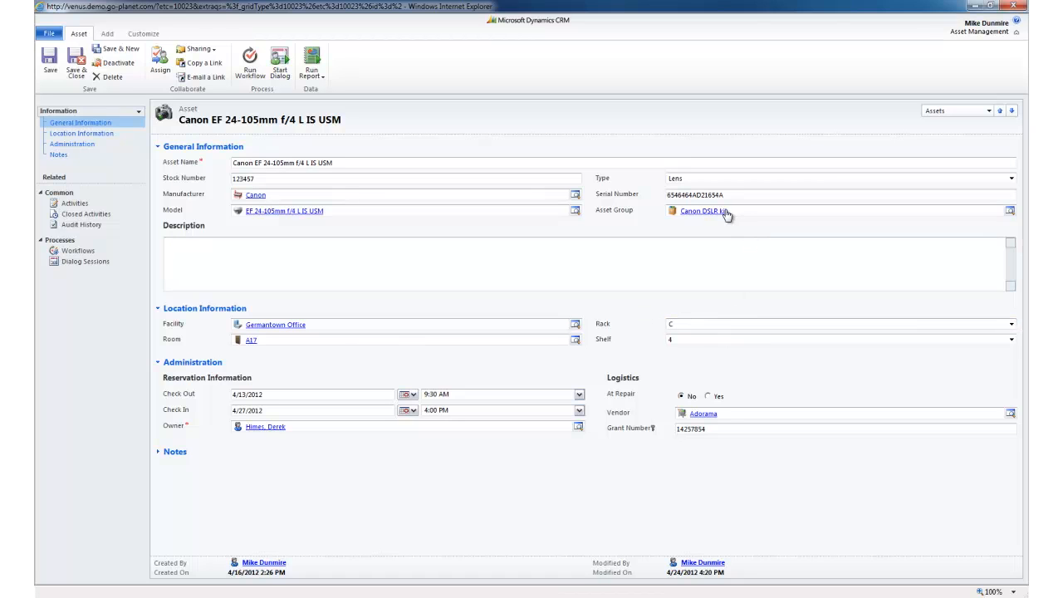
Follow the Canon DSLR kit link in the lens's Asset Group field
left_click(704, 211)
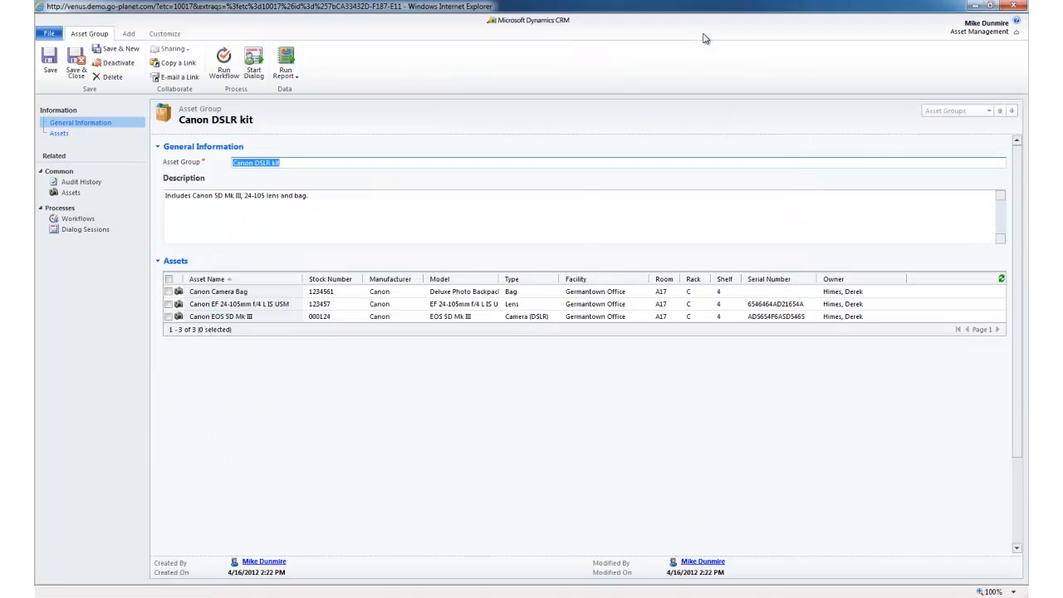
mouse_move(285, 178)
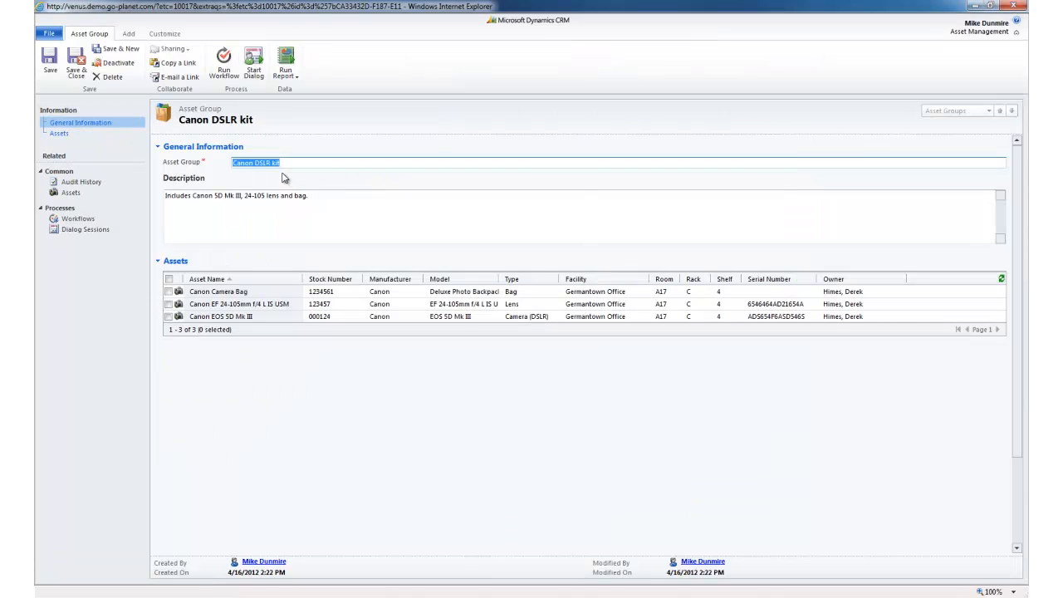
mouse_move(269, 279)
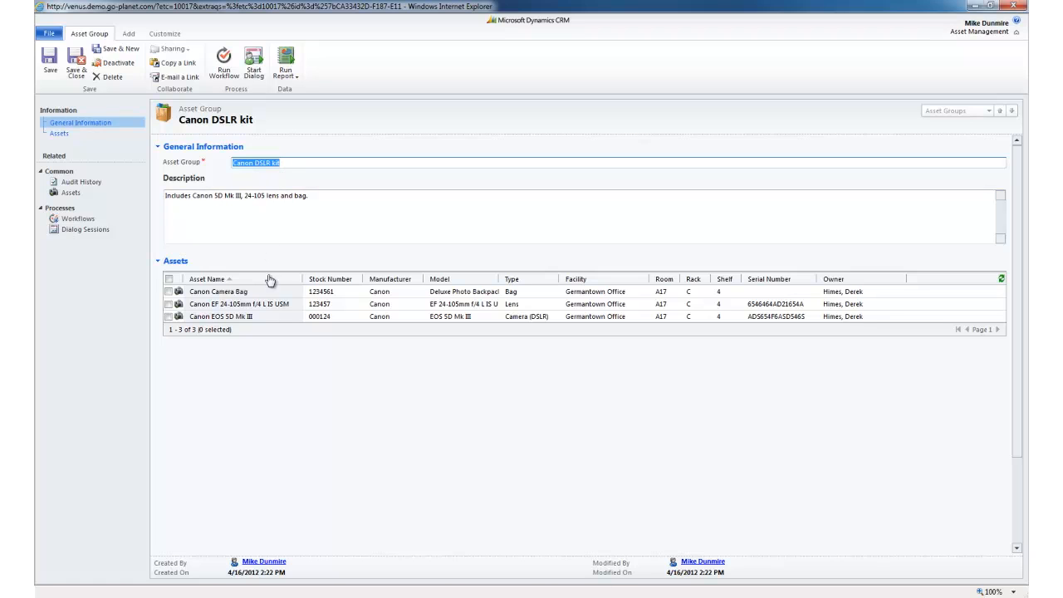
Select the Camera Bag, 24-105mm lens and EOS 5D Mk III, then return to the lens
left_click(168, 292)
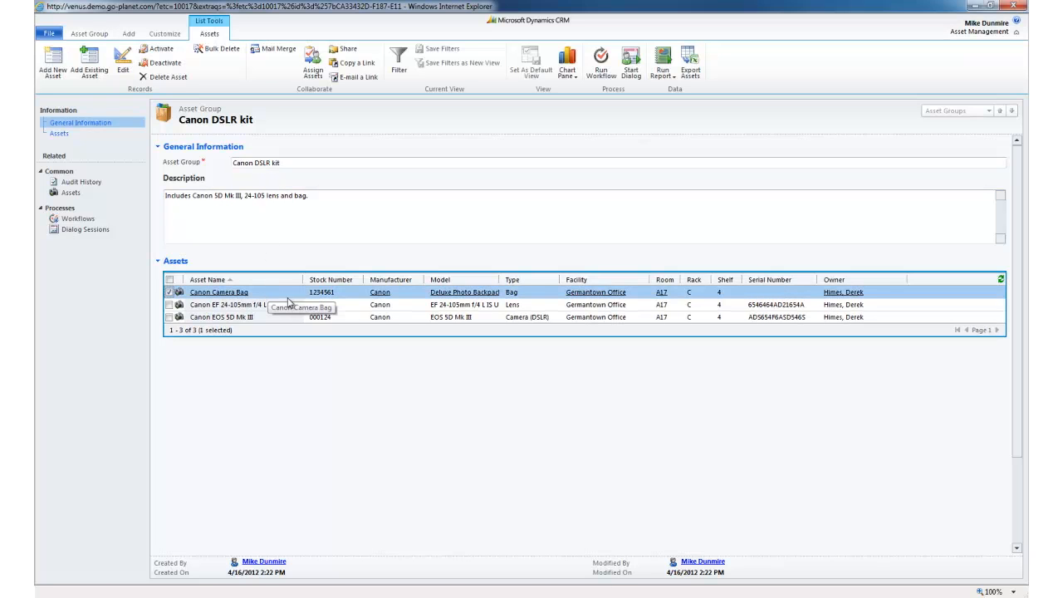
left_click(200, 304)
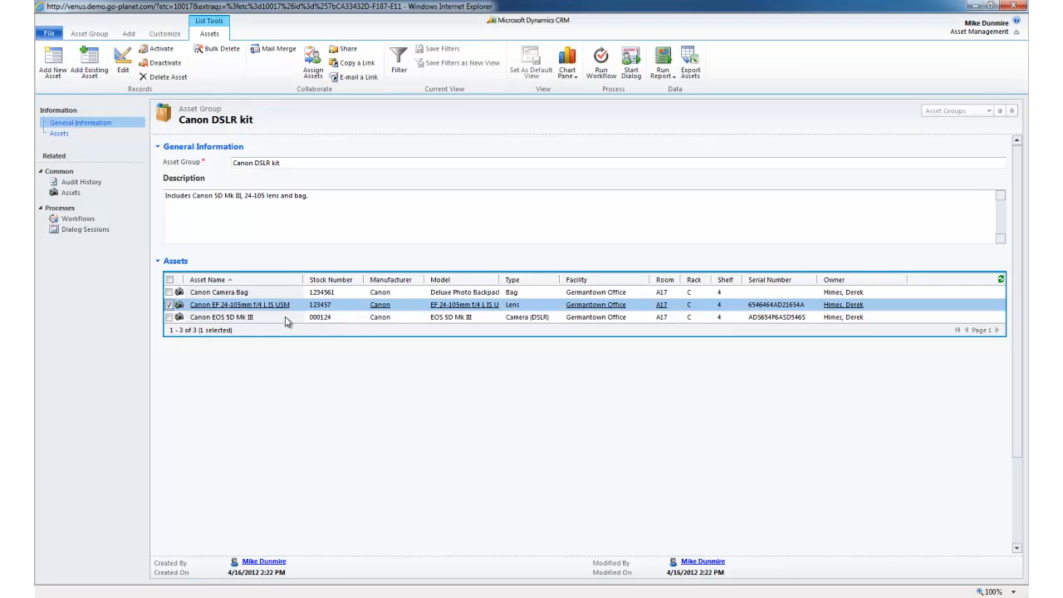
left_click(167, 317)
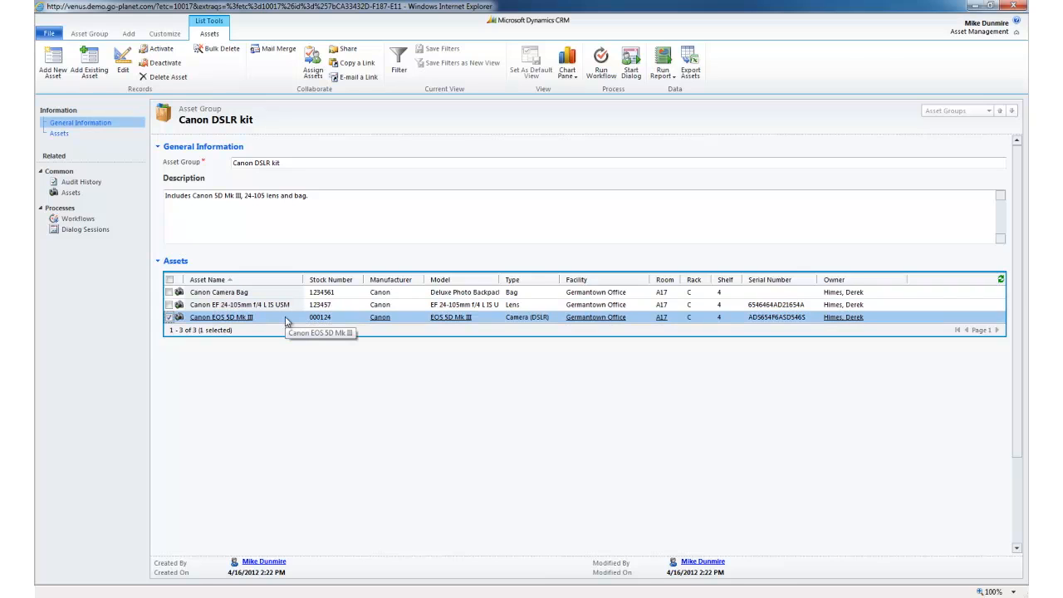
mouse_move(942, 66)
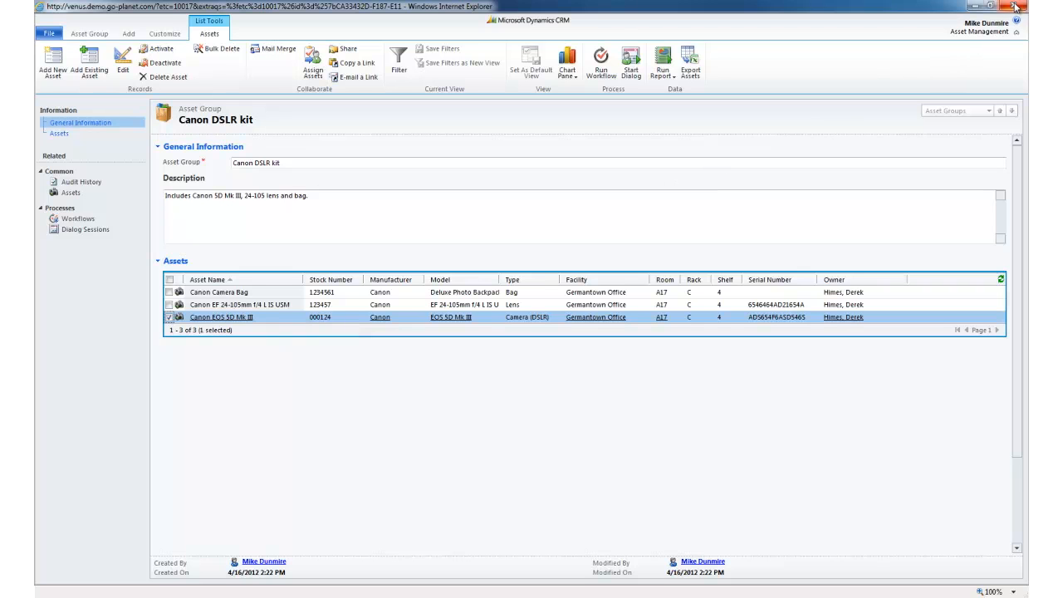
double_click(240, 304)
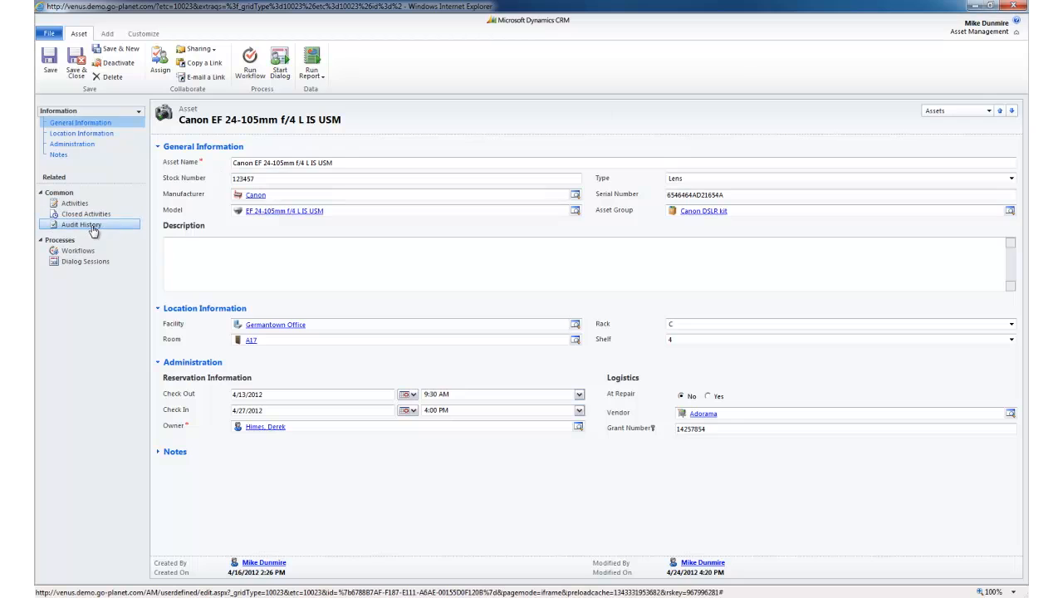
View the lens's audit history and inspect the Grant Number update details
left_click(80, 224)
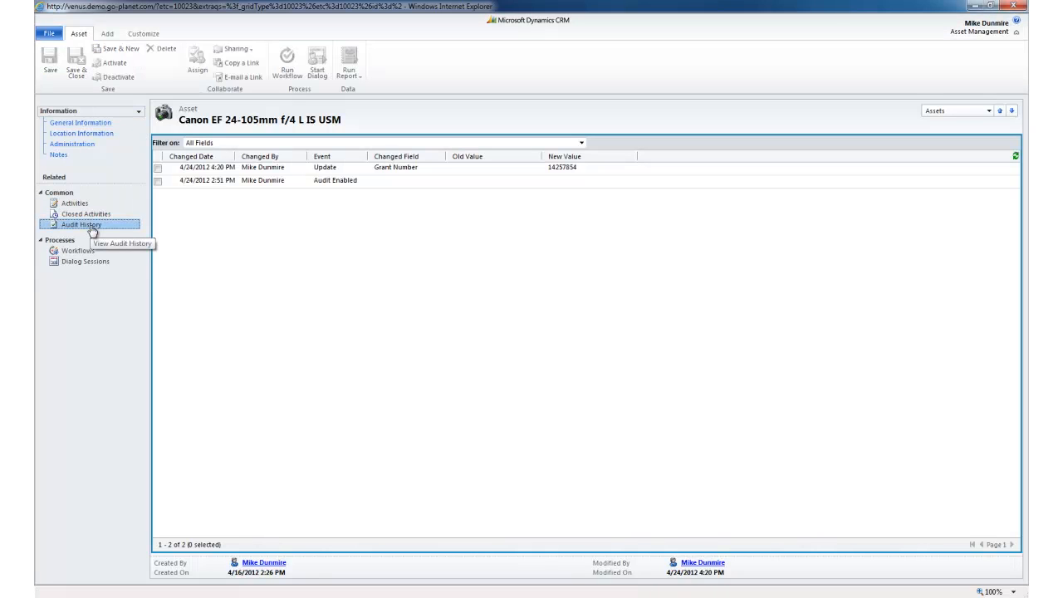
left_click(158, 167)
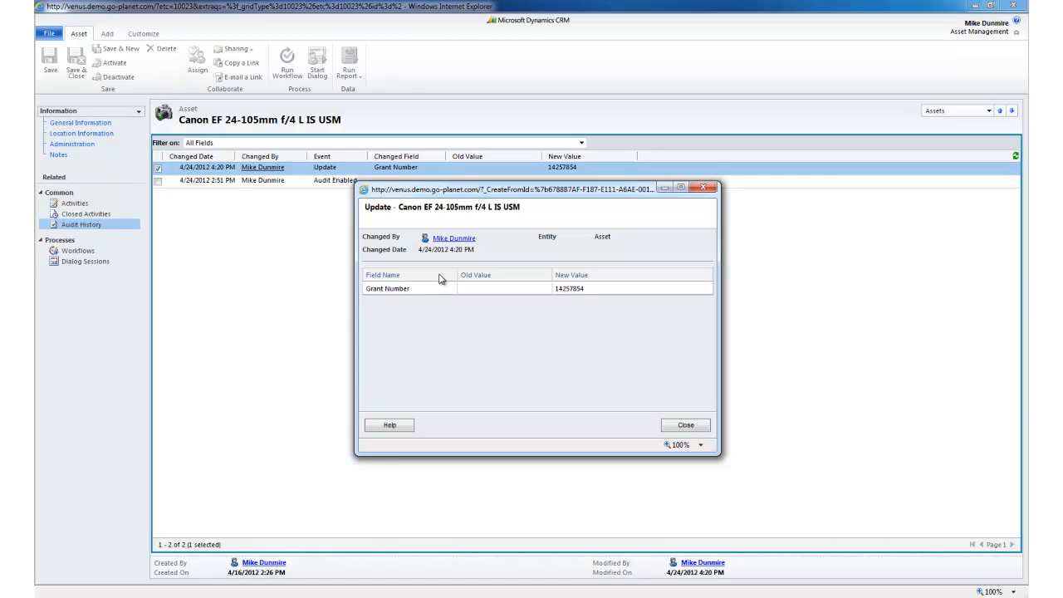
mouse_move(499, 293)
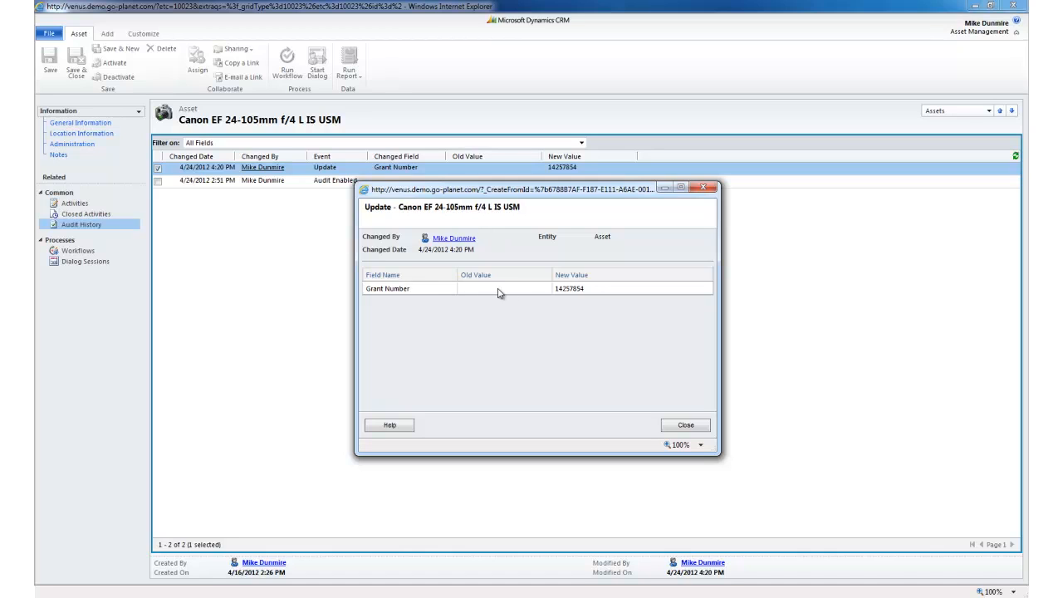
mouse_move(606, 280)
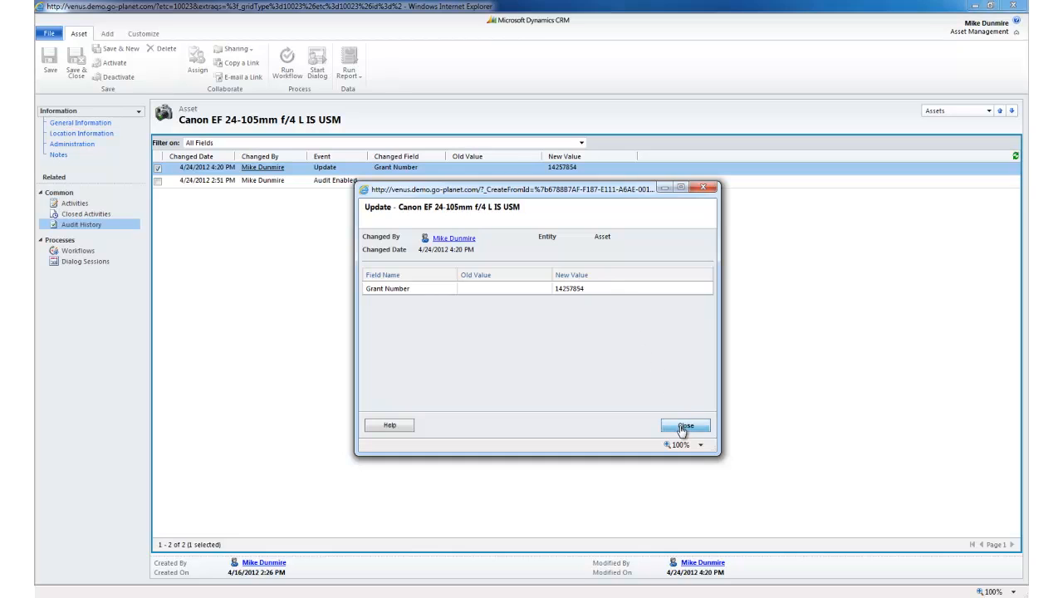
left_click(684, 425)
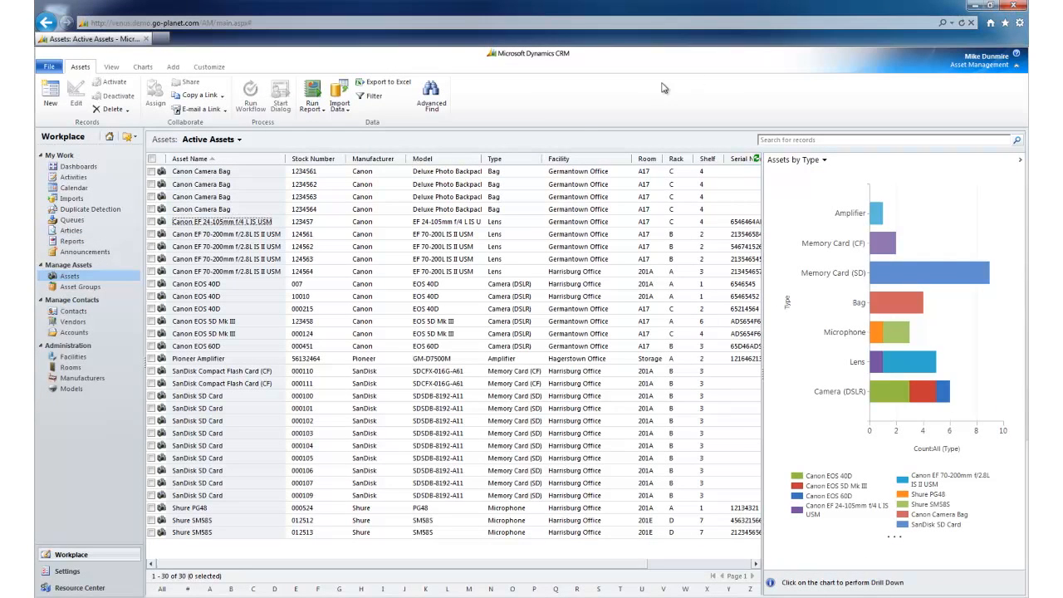
mouse_move(154, 289)
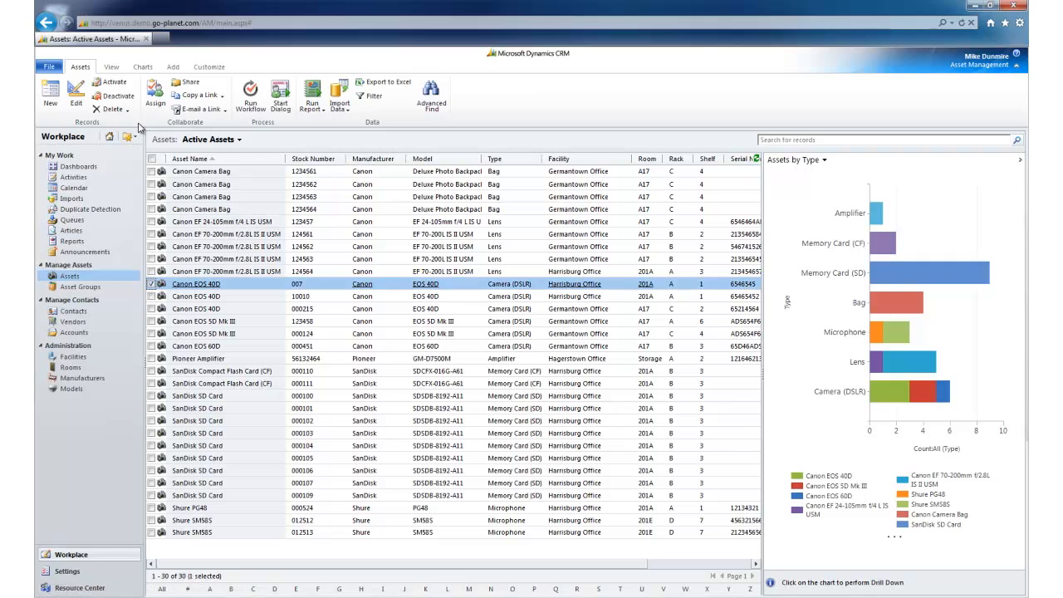
Deactivate the Canon EOS 40D (stock 007) and switch to the Inactive Assets view
left_click(116, 96)
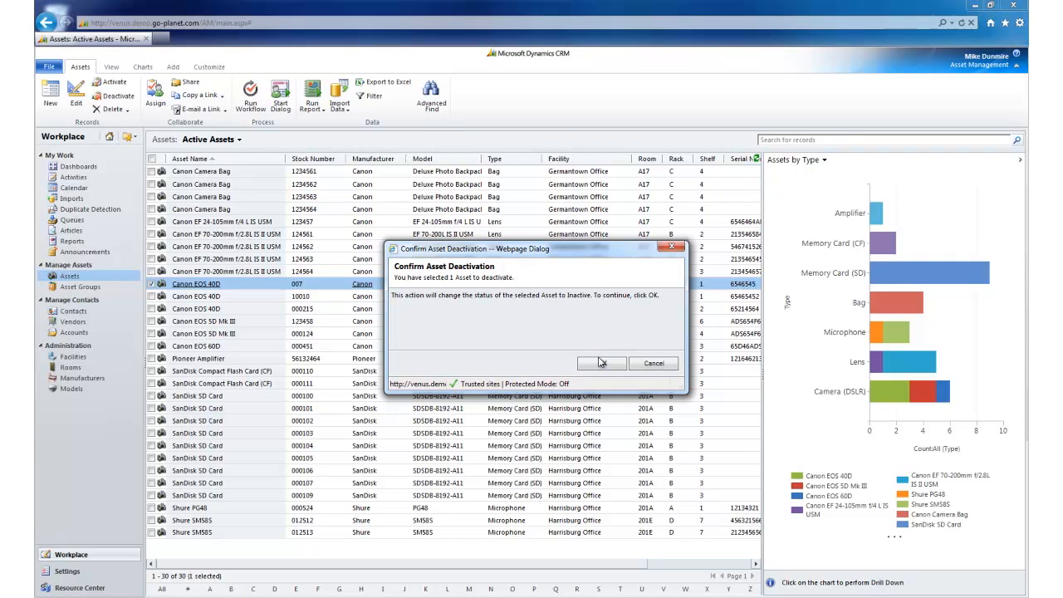
left_click(601, 362)
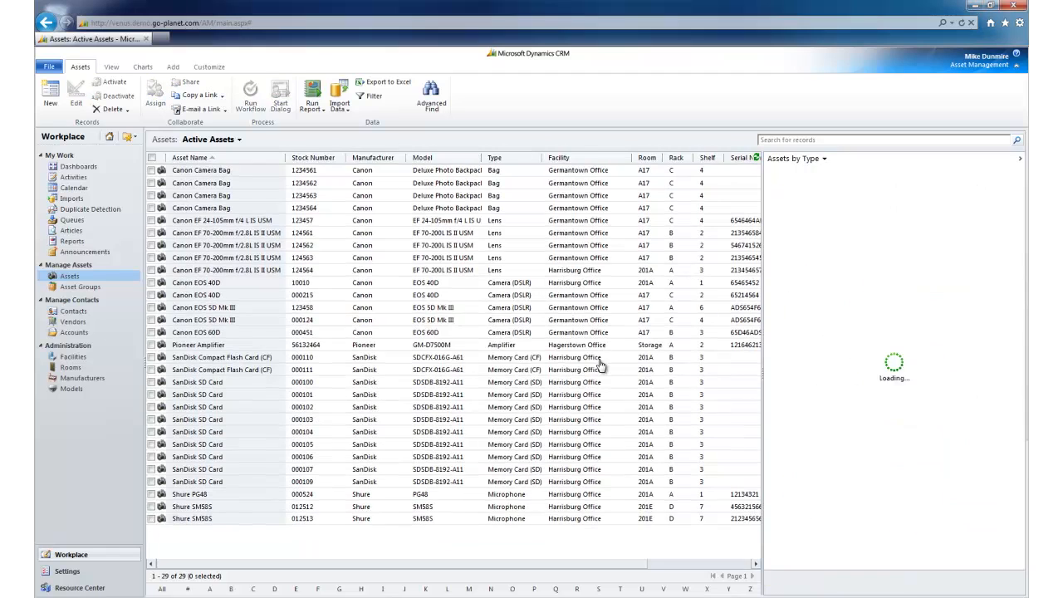
left_click(239, 140)
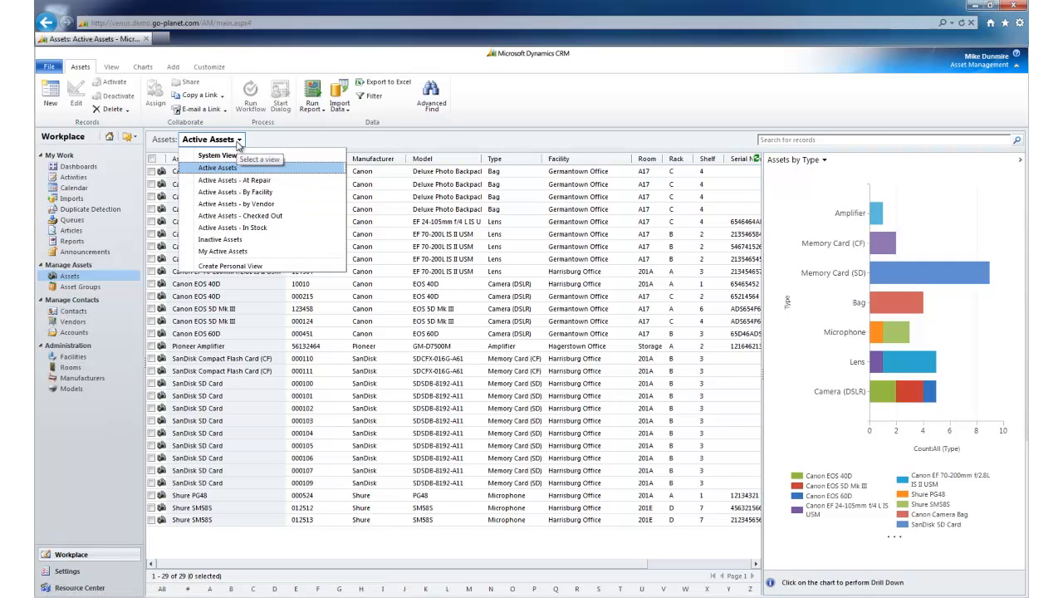
left_click(220, 239)
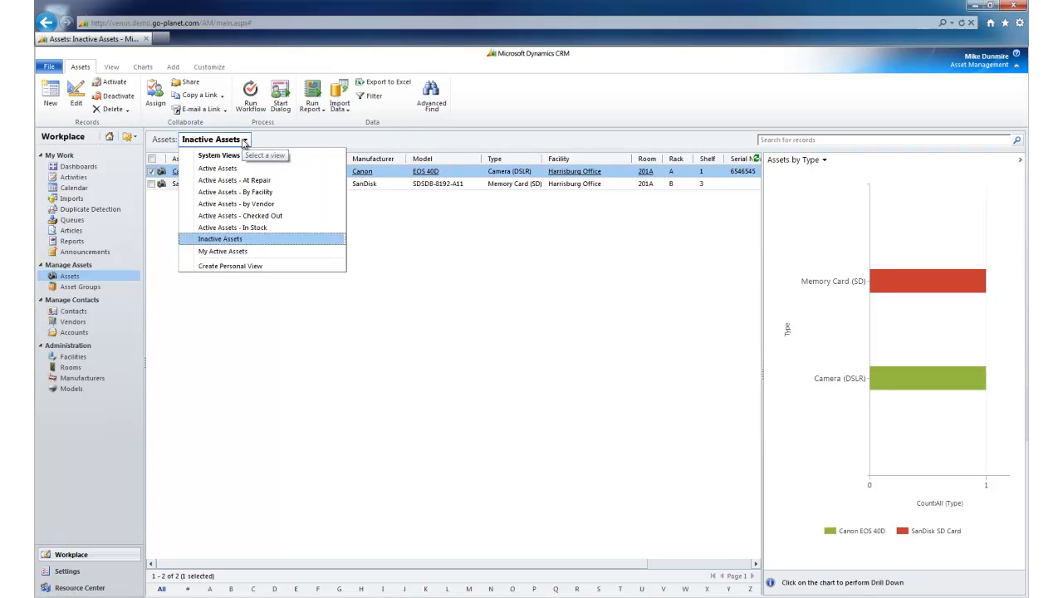